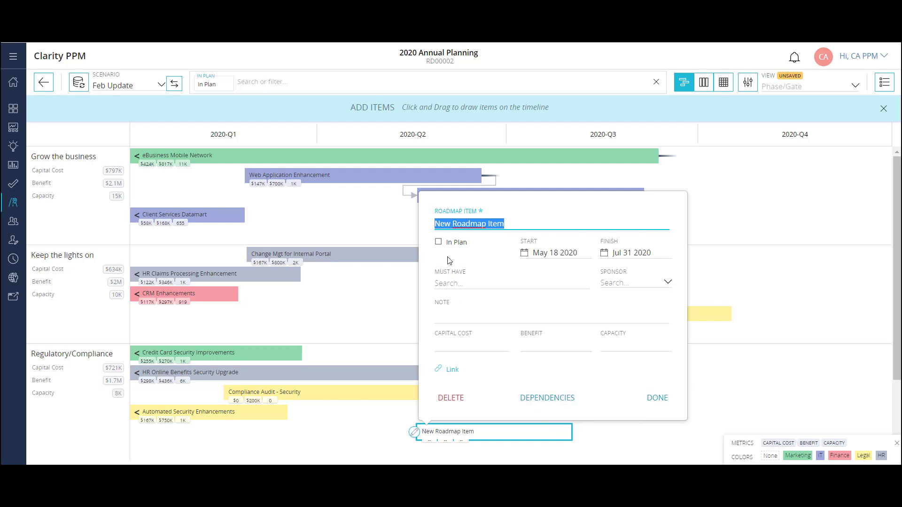
- Place New Roadmap Item (May 18 to Jul 31, 2020) on the 2020 Annual Planning timeline
left_click(656, 398)
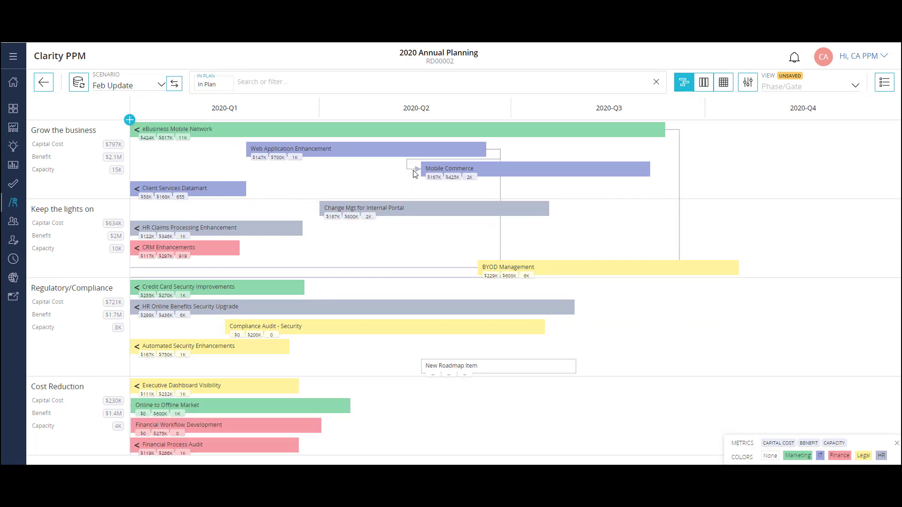
left_click(702, 82)
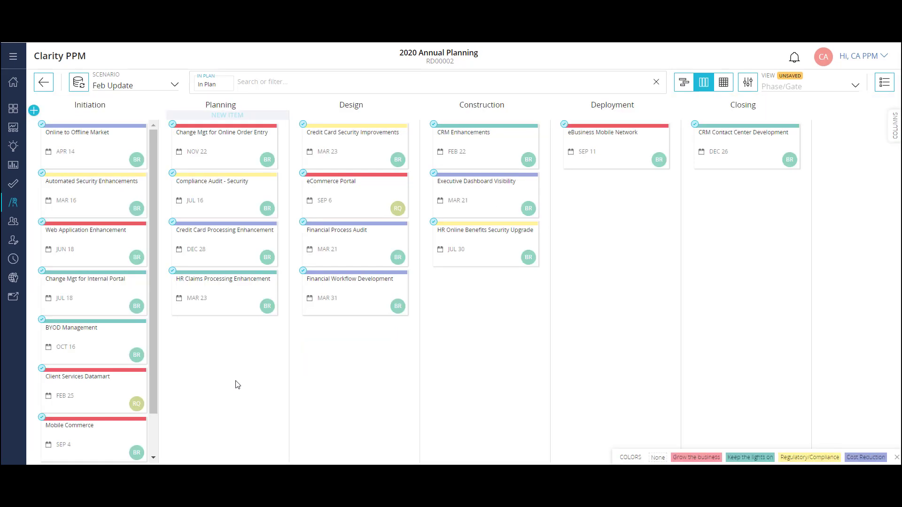